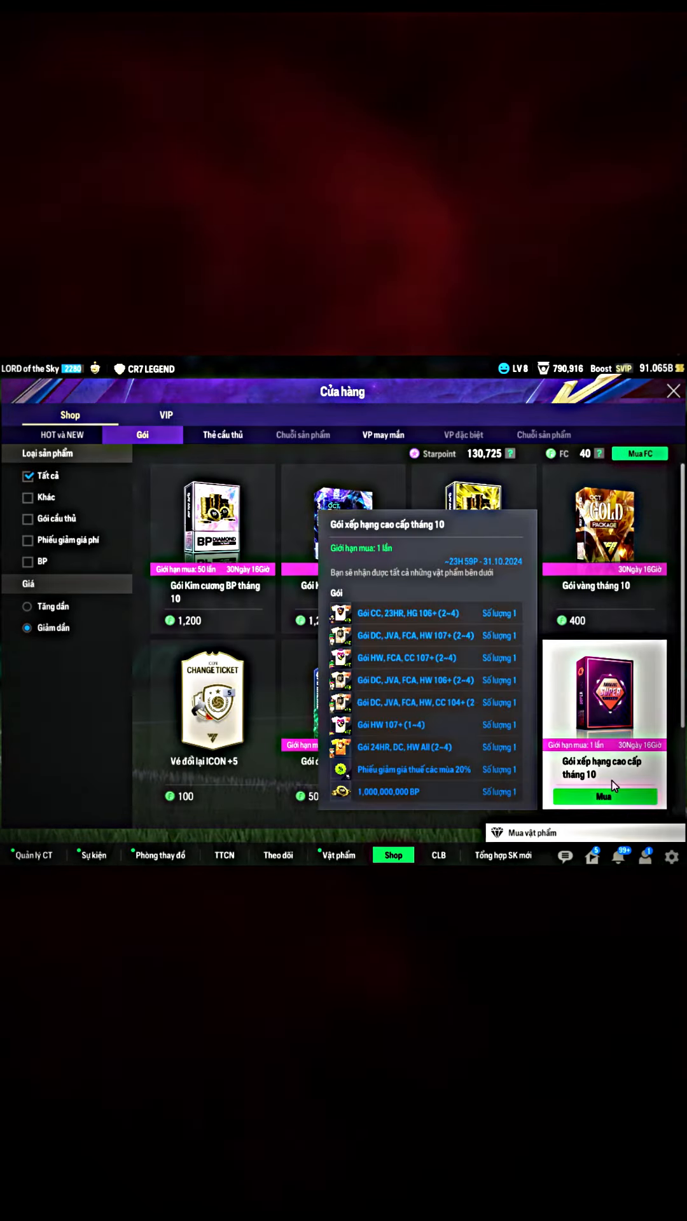
- Buy the October premium and elite ranking packs with Starpoints, then begin the rookie pack purchase
click(603, 796)
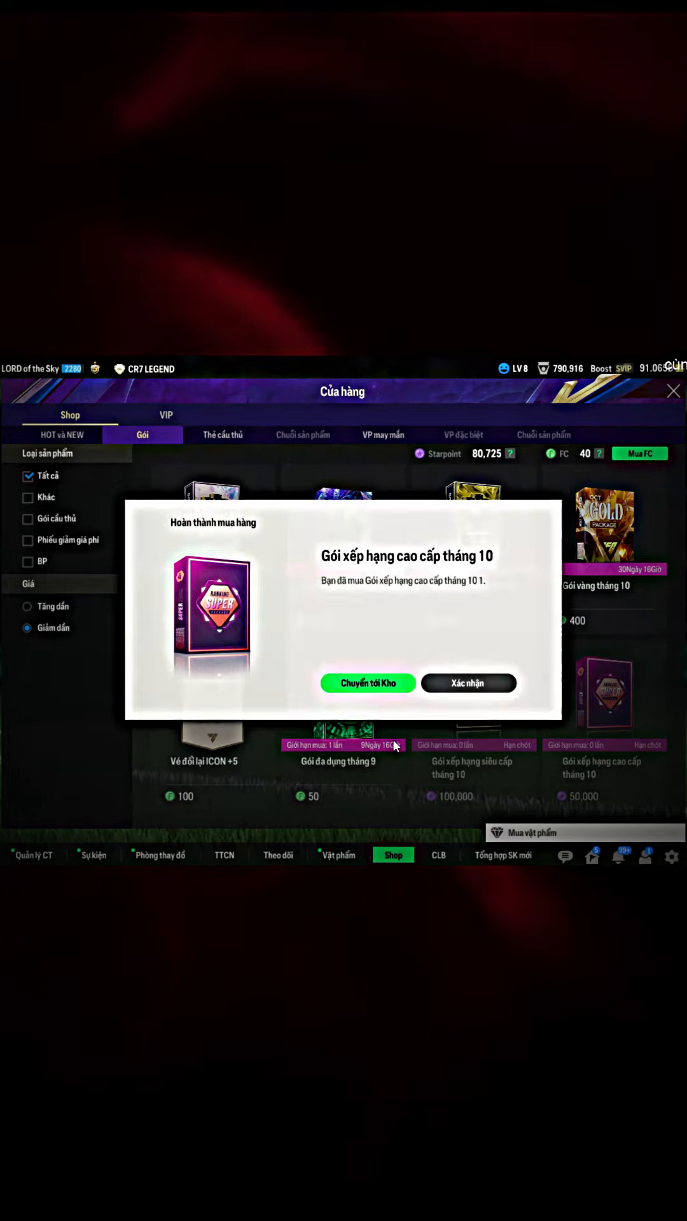
click(467, 683)
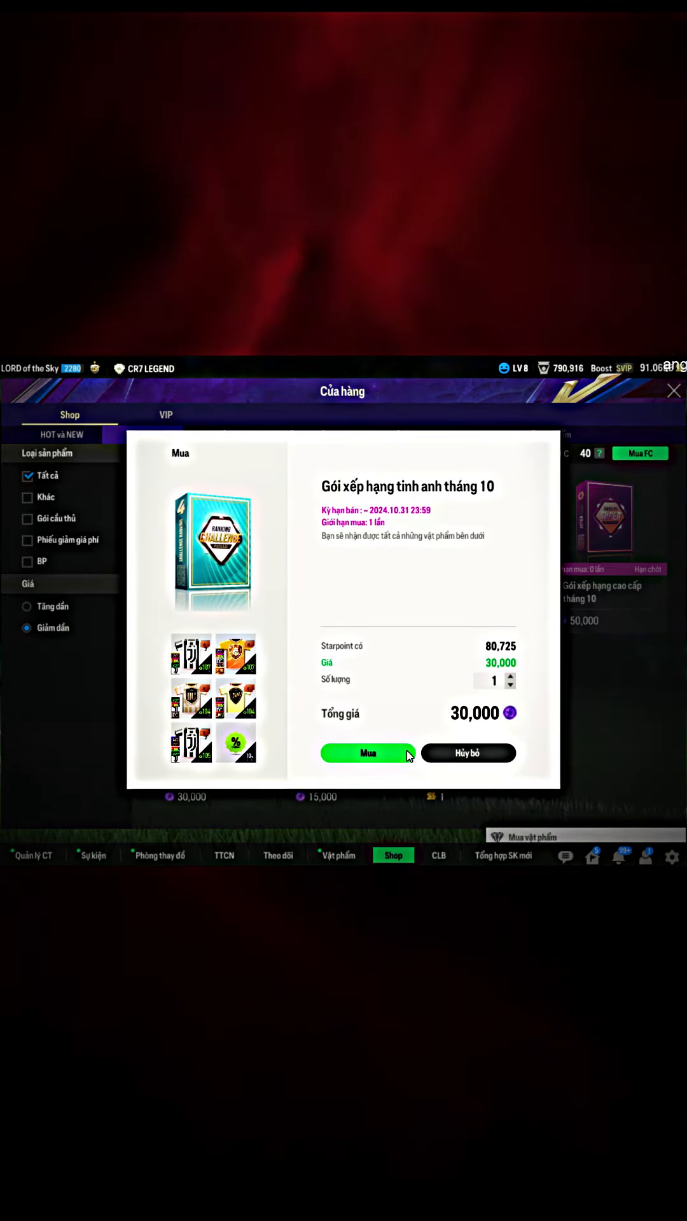
click(366, 754)
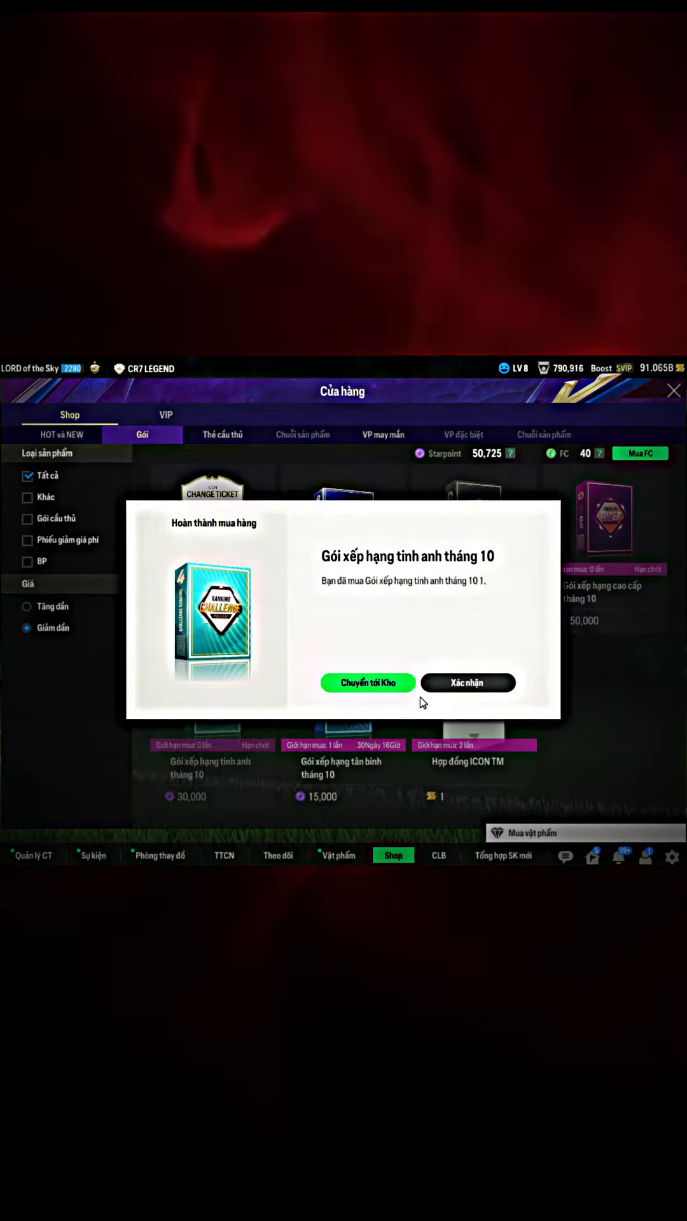
click(467, 682)
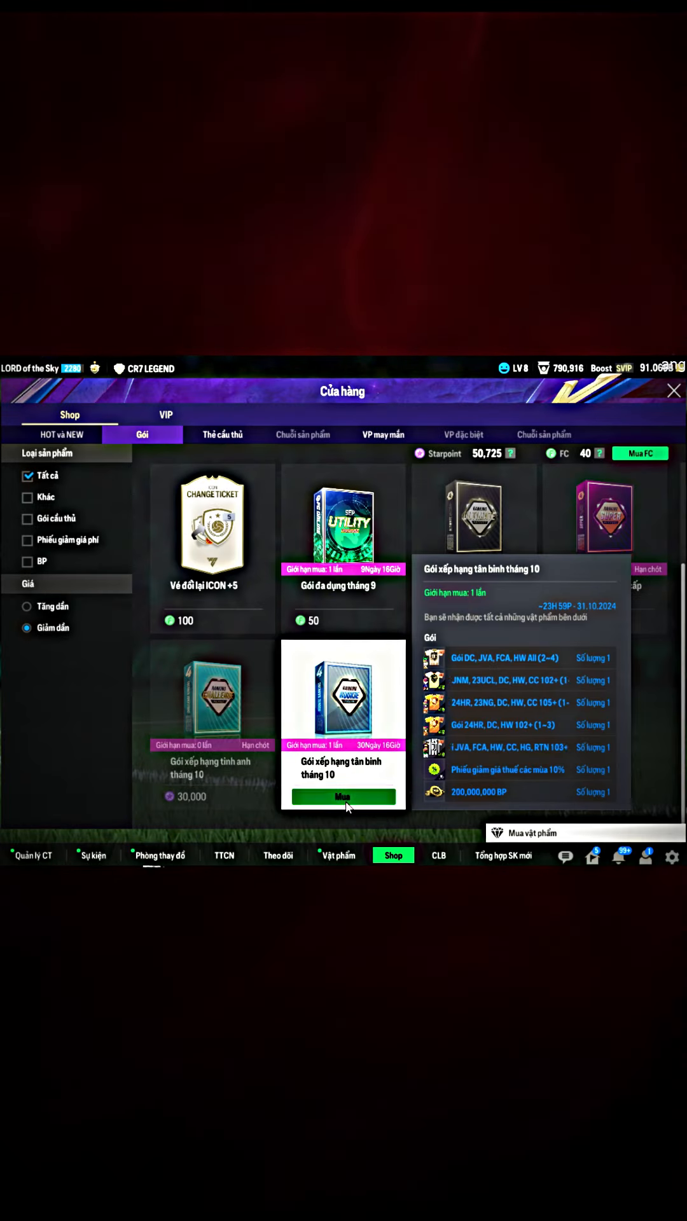
click(342, 796)
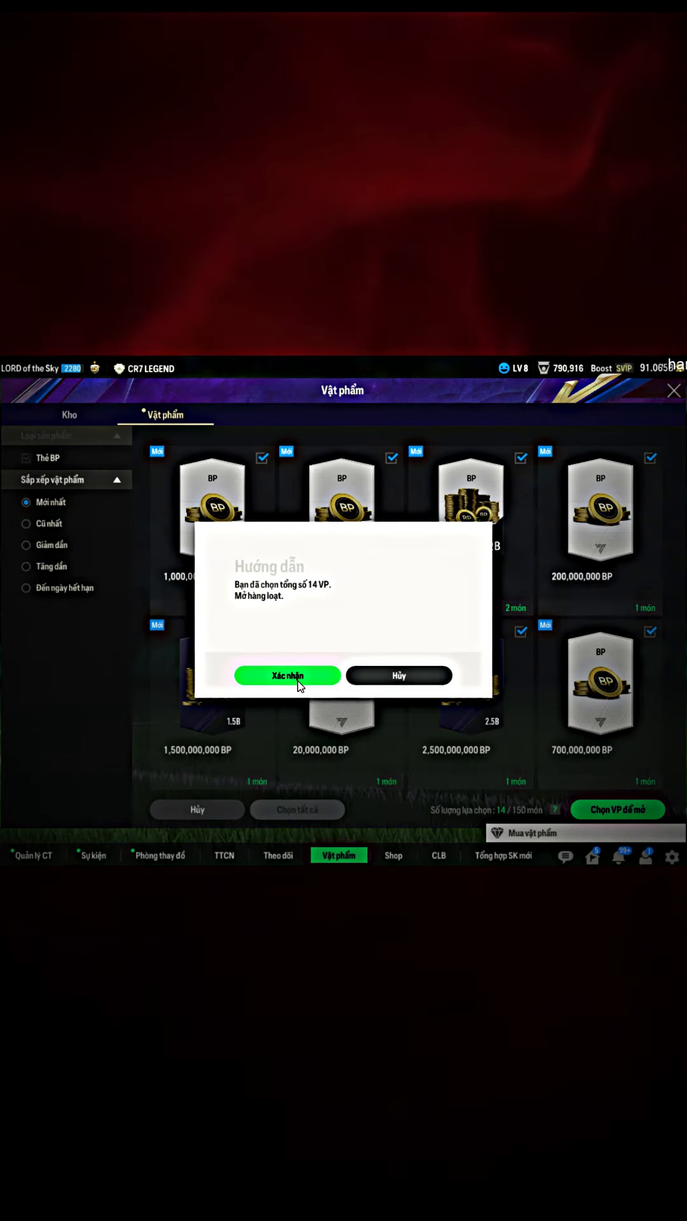
- Bulk-open the 14 selected BP items, then start opening five selected Multi Class player packs
click(286, 674)
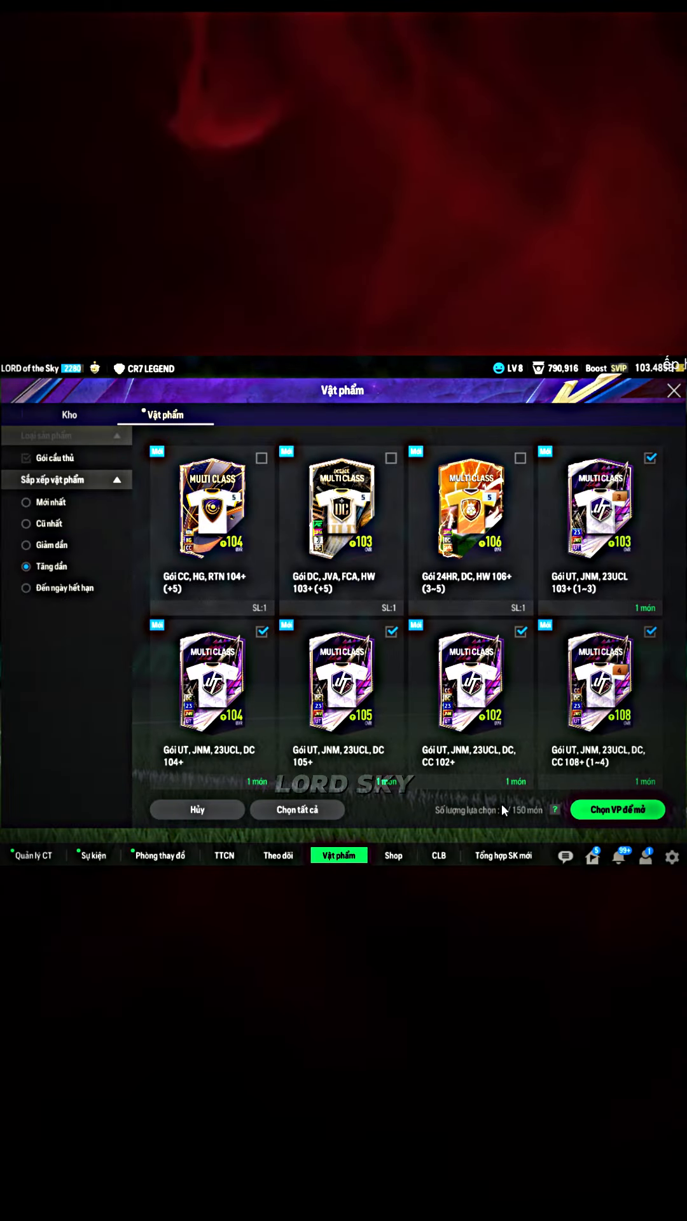
click(618, 809)
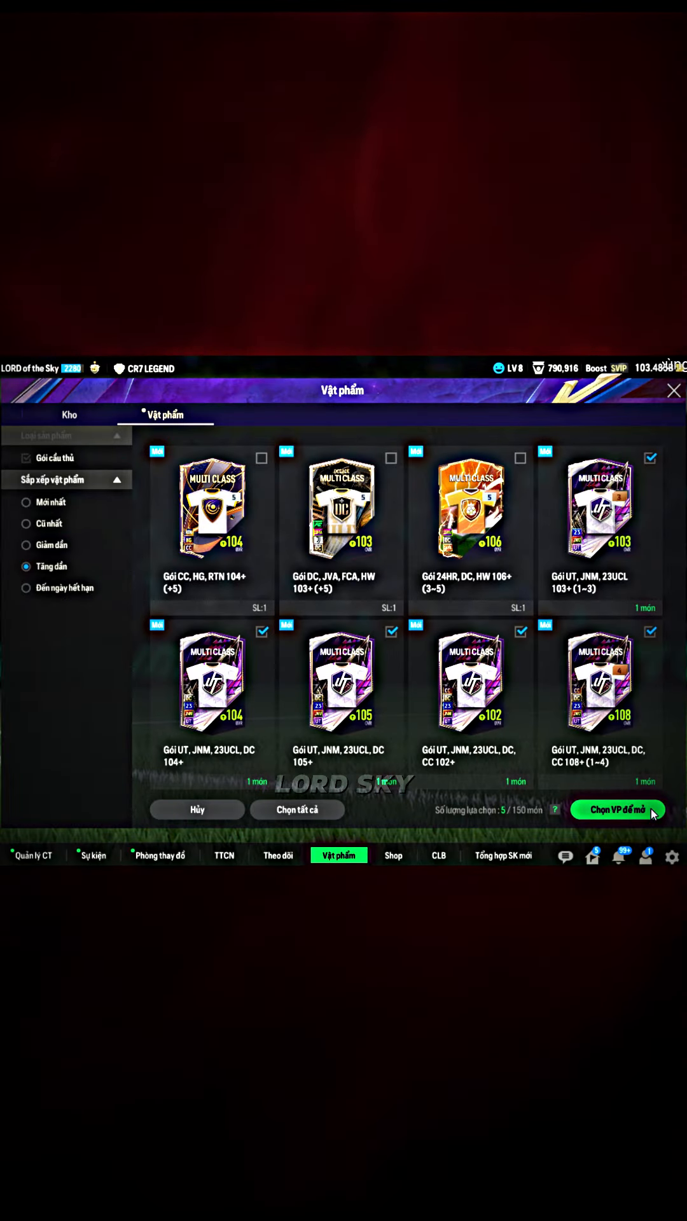
click(616, 810)
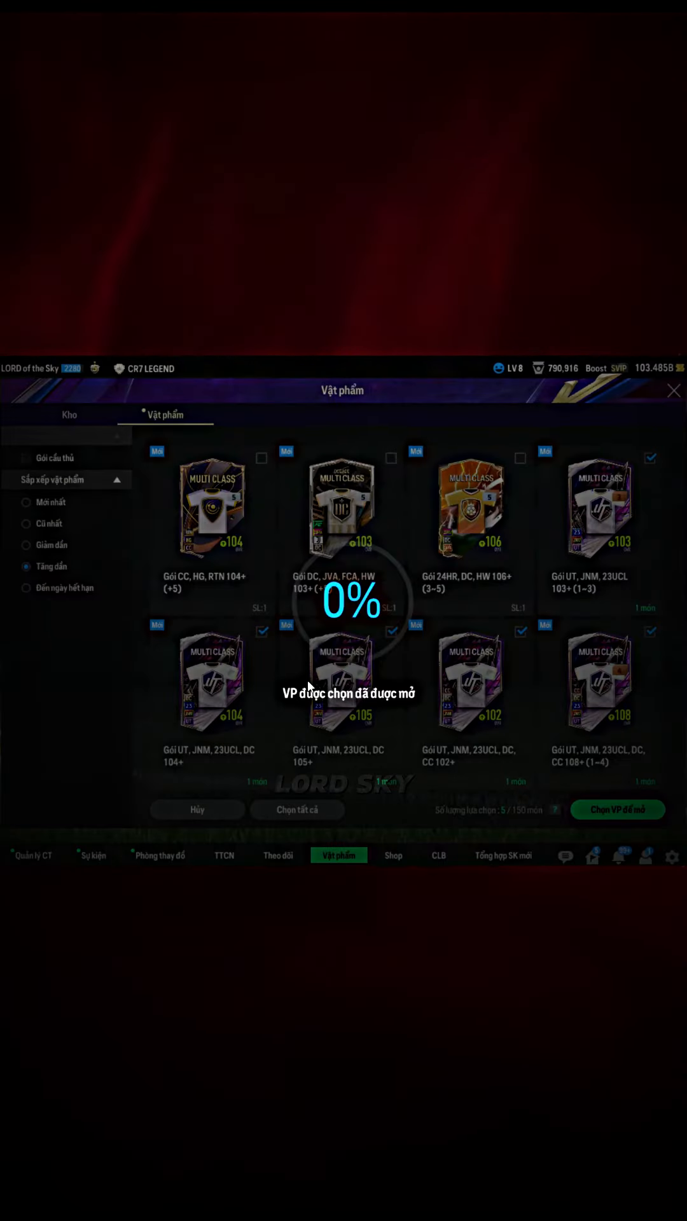
click(618, 810)
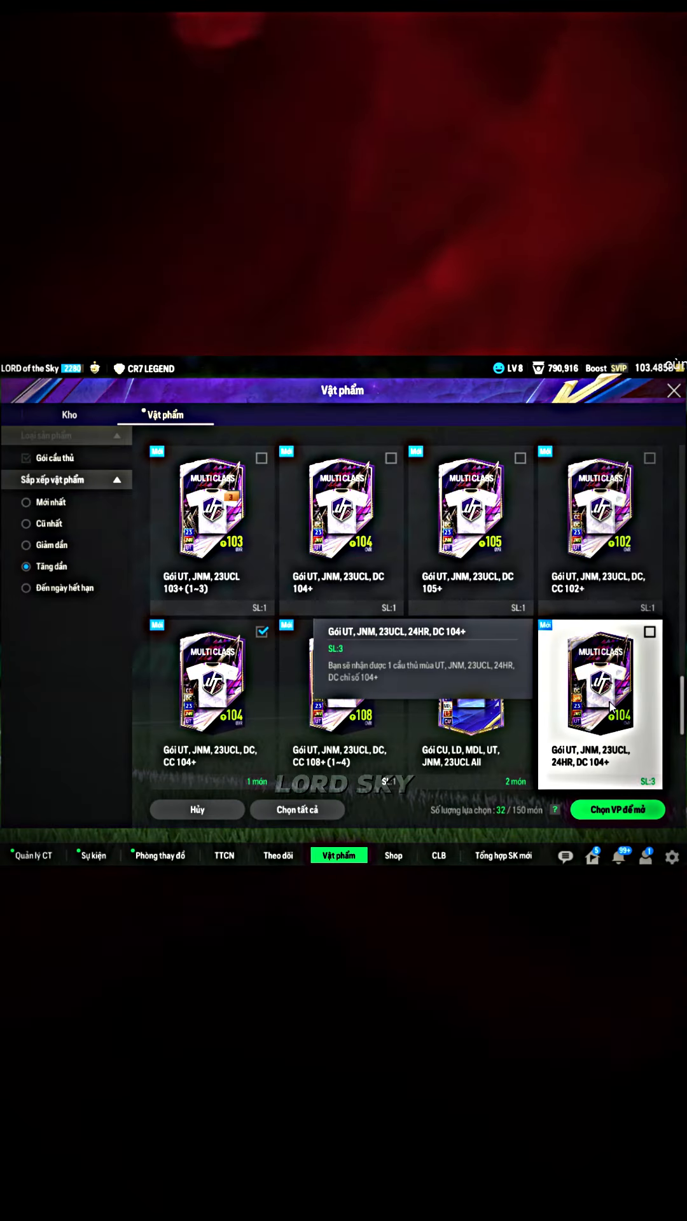
- Select 35 Multi Class and loan player packs and request opening them all at once
click(650, 632)
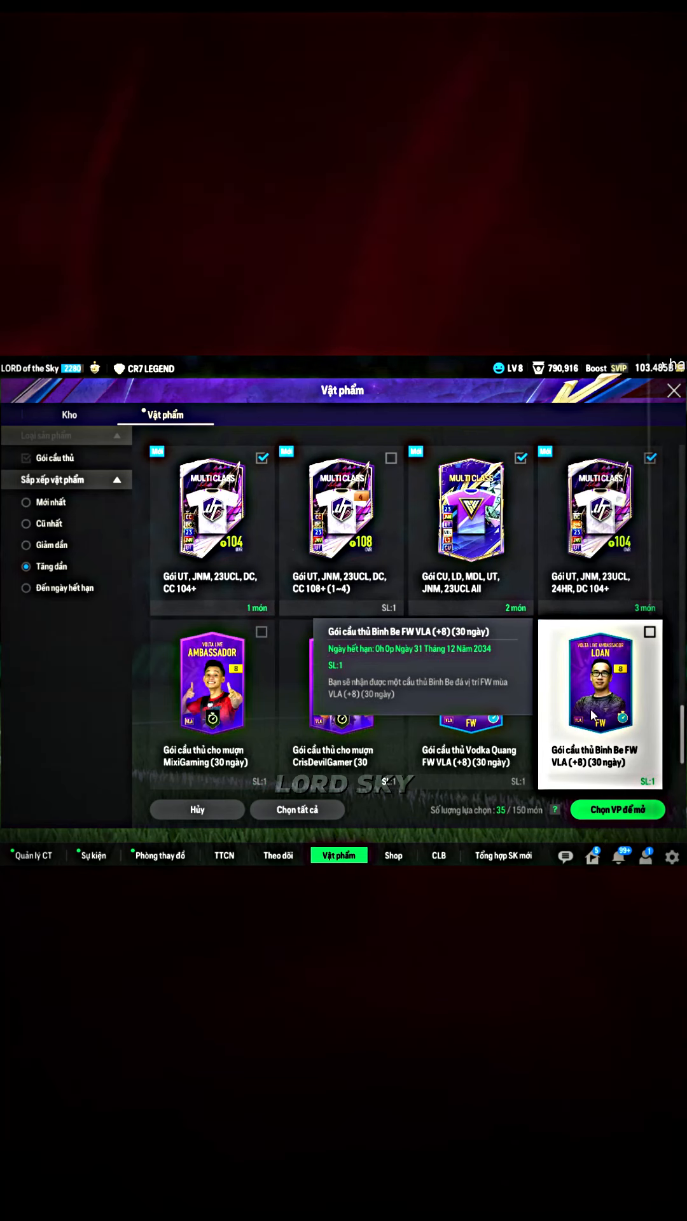
click(616, 809)
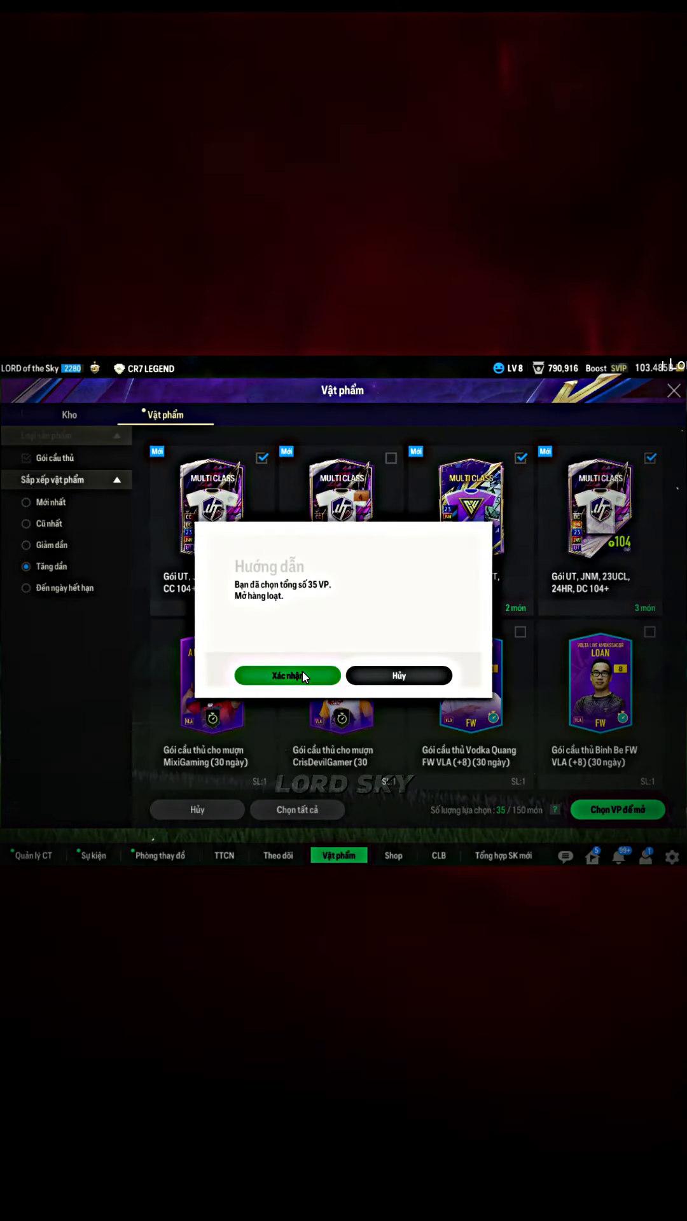
- Confirm opening the 35 packs and continue to the 92-rated Multi Class card reveal
click(286, 676)
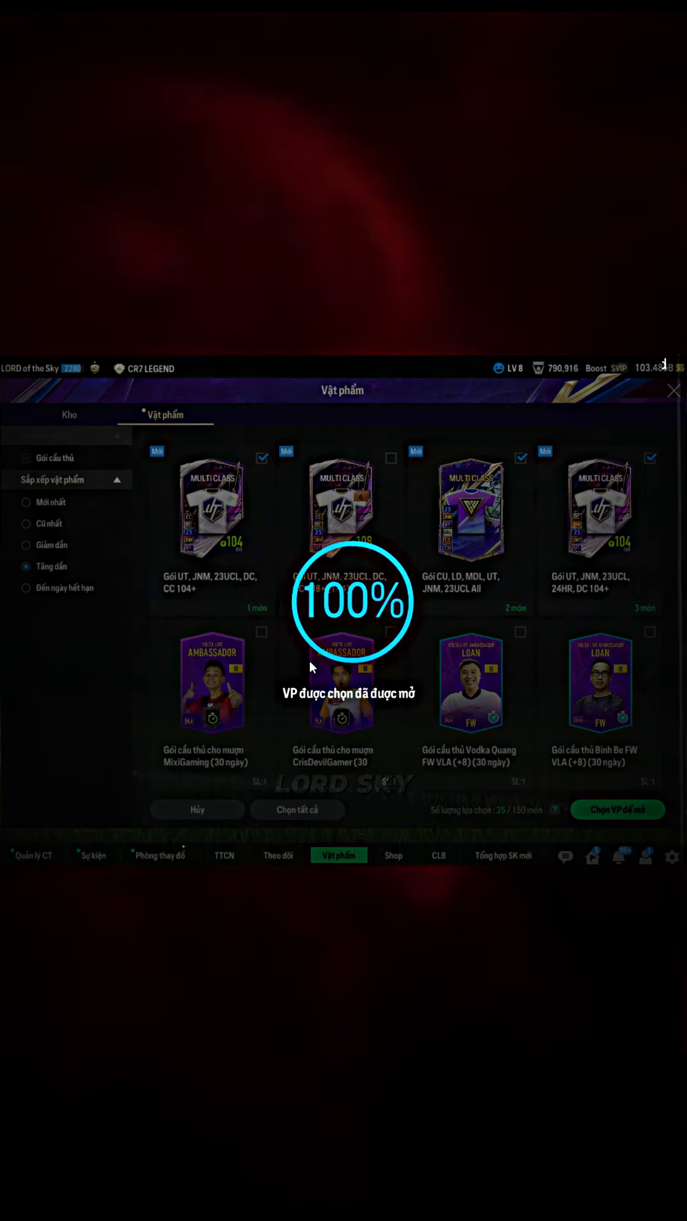
click(617, 809)
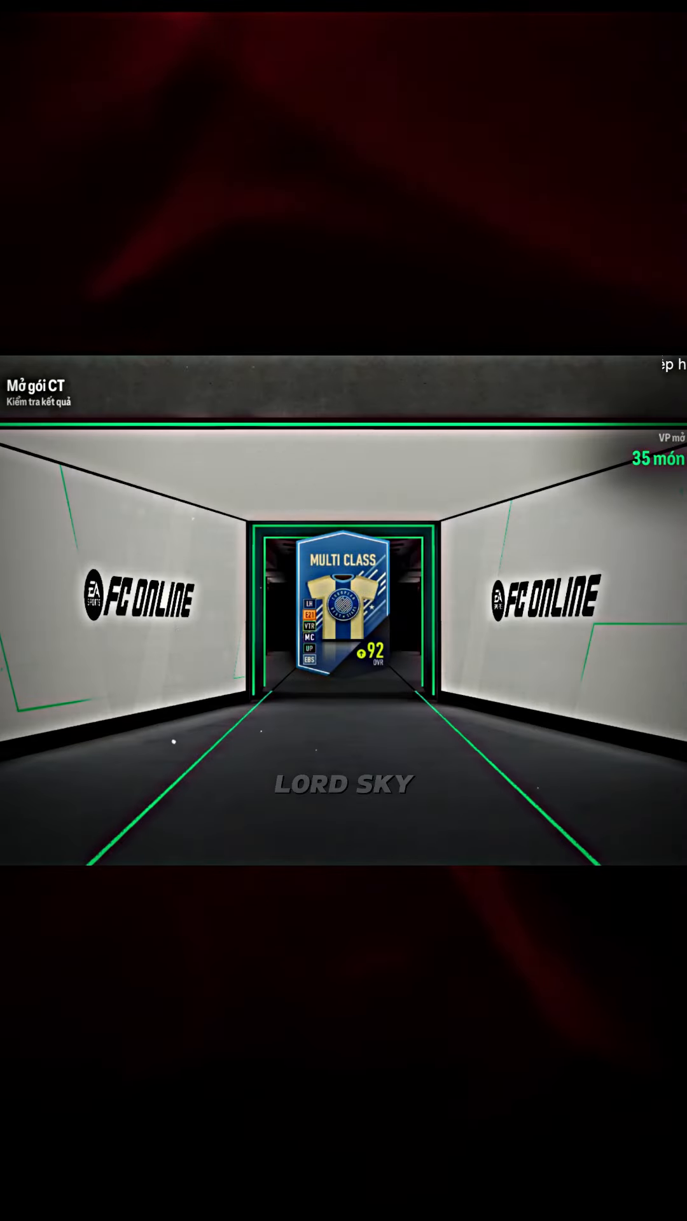